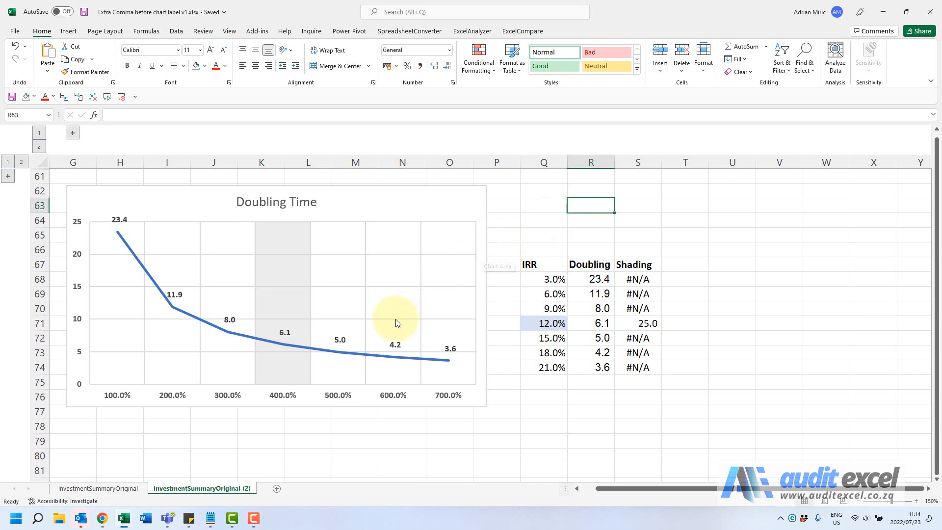
{"action": "mouse_move", "coordinate": [492, 314]}
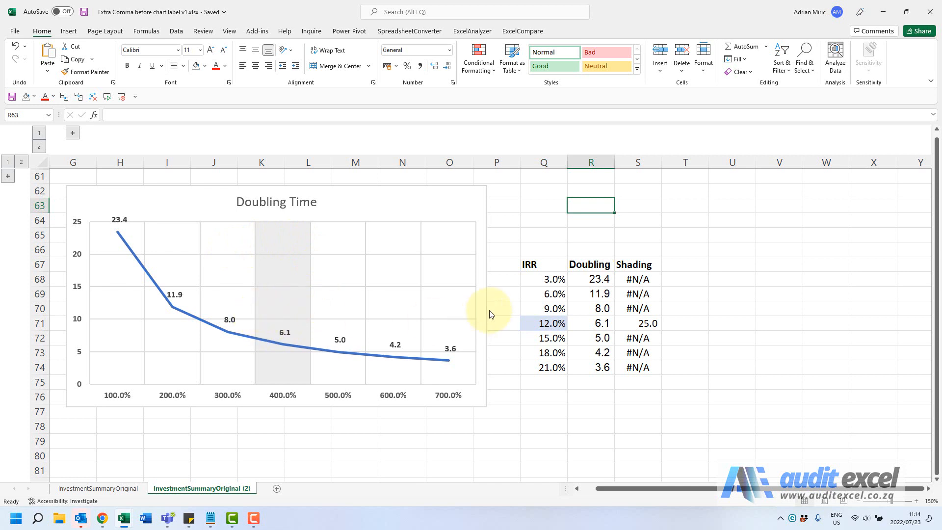
{"action": "mouse_move", "coordinate": [291, 349]}
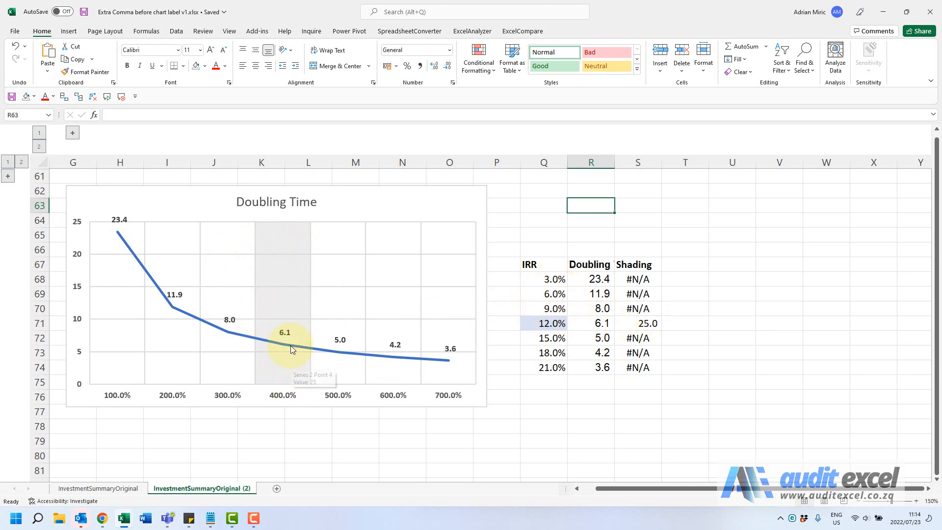
{"action": "mouse_move", "coordinate": [148, 401]}
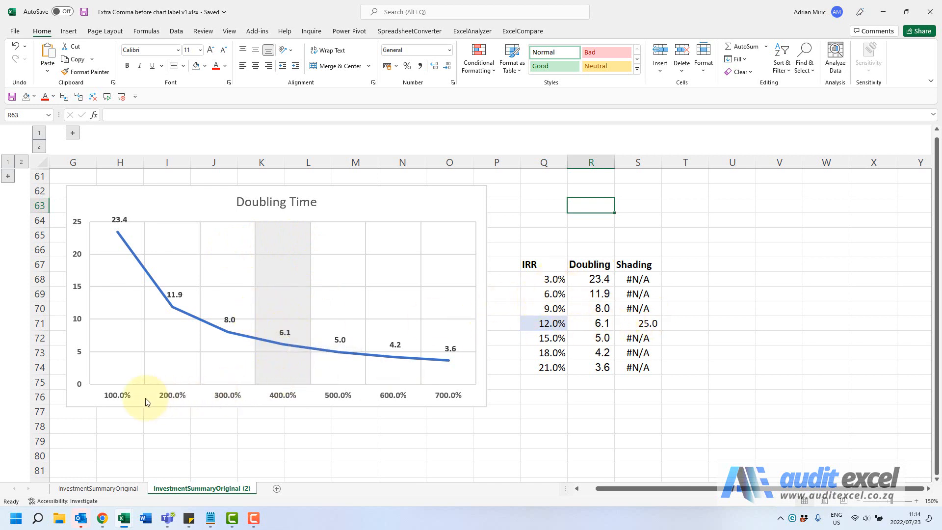
{"action": "mouse_move", "coordinate": [289, 399]}
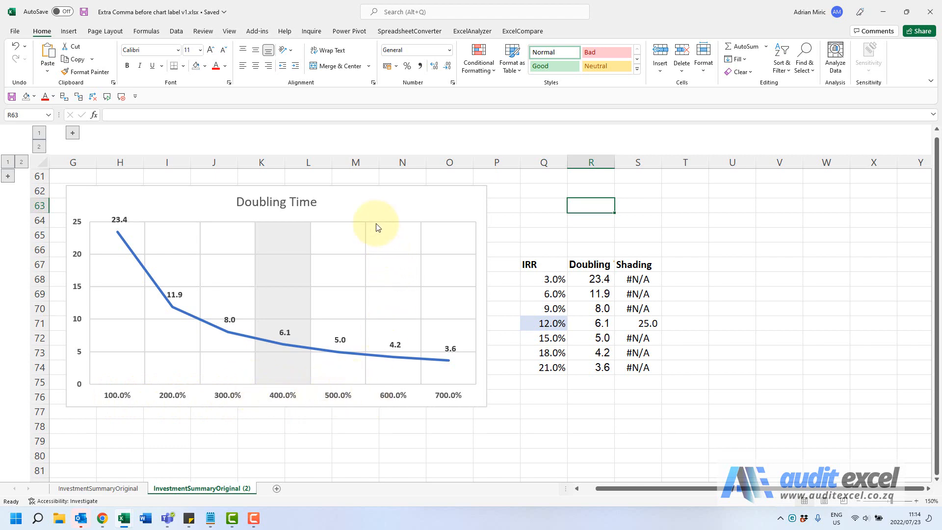
Step: Set the chart's horizontal axis labels to the IRR range Q68:Q74 via Select Data
{"action": "right_click", "coordinate": [377, 227]}
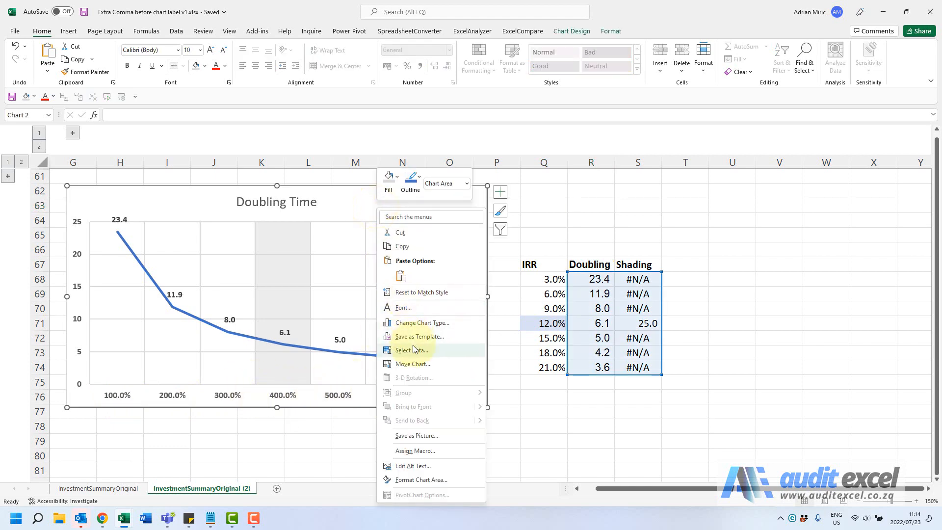
{"action": "left_click", "coordinate": [411, 350]}
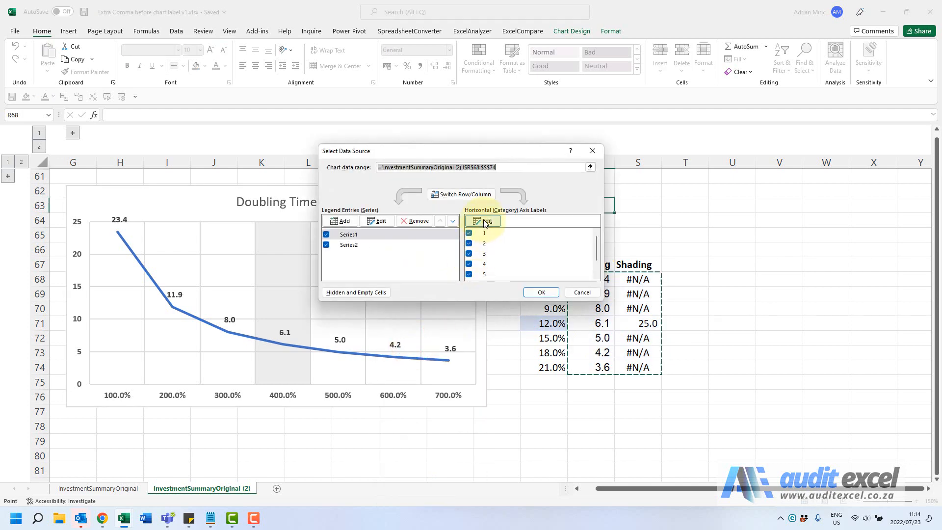
{"action": "left_click", "coordinate": [483, 220]}
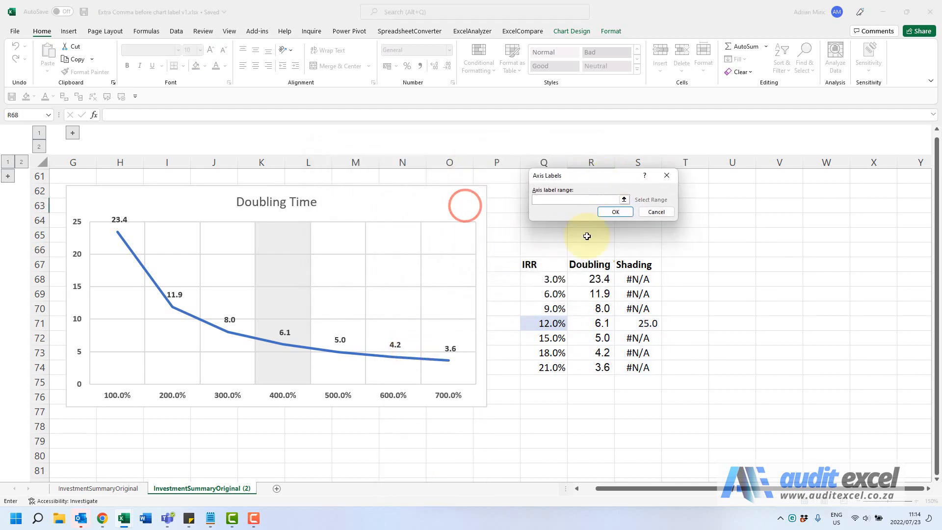
{"action": "left_click_drag", "start_coordinate": [544, 278], "coordinate": [543, 367]}
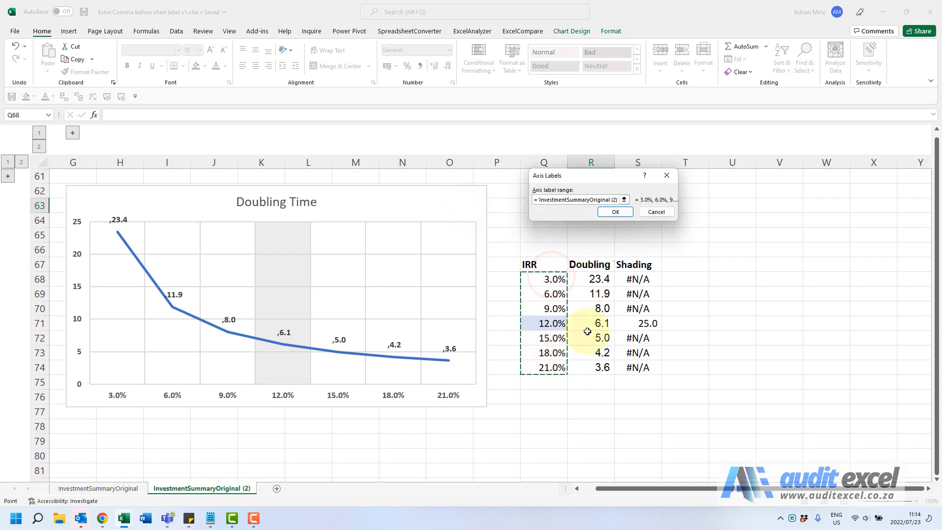
{"action": "left_click", "coordinate": [614, 212]}
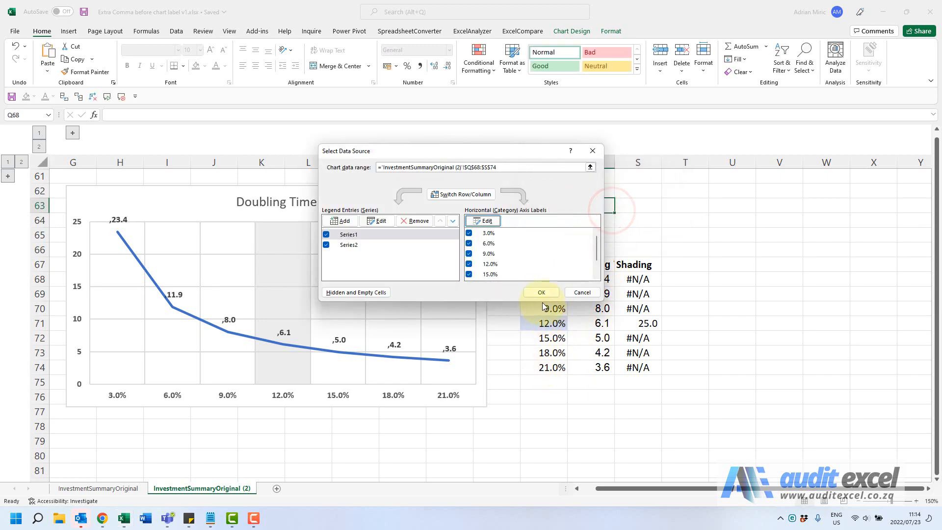
{"action": "left_click", "coordinate": [540, 292]}
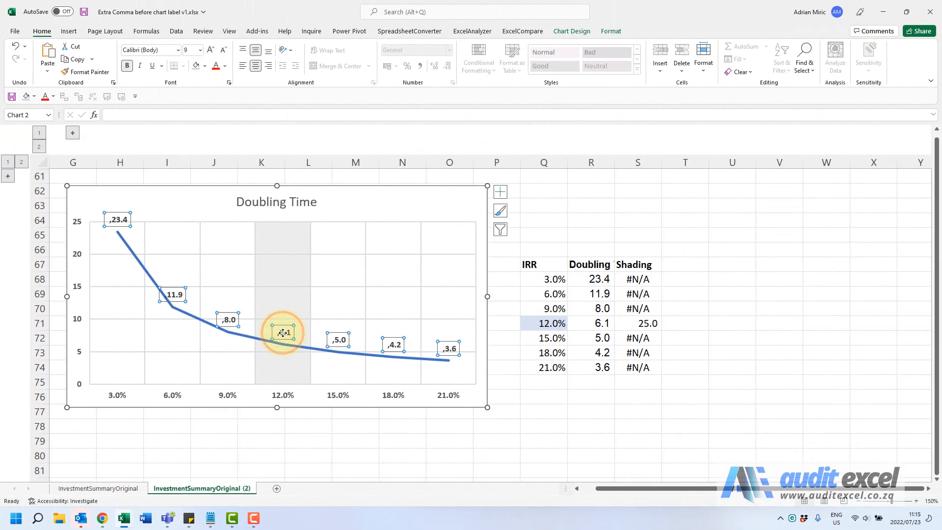
Step: Show the Format Data Labels pane with its Number section expanded
{"action": "right_click", "coordinate": [282, 332]}
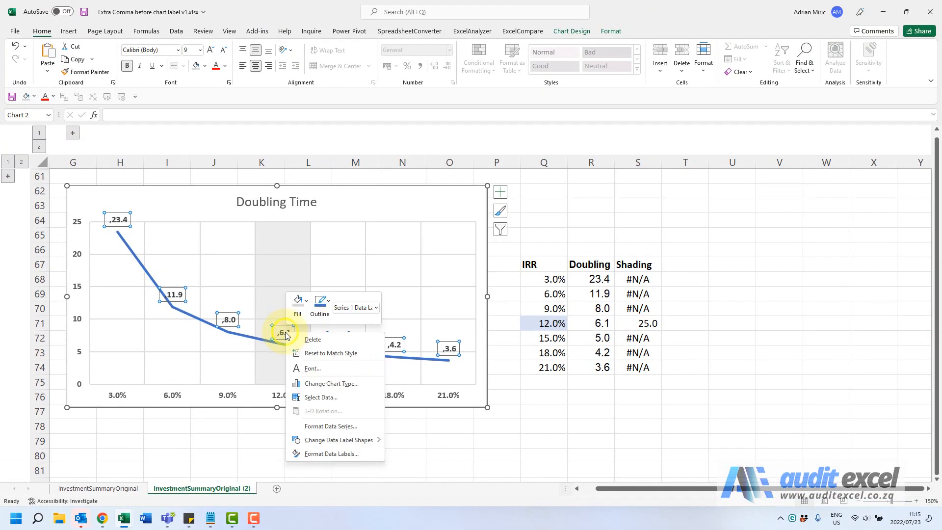
{"action": "left_click", "coordinate": [330, 454]}
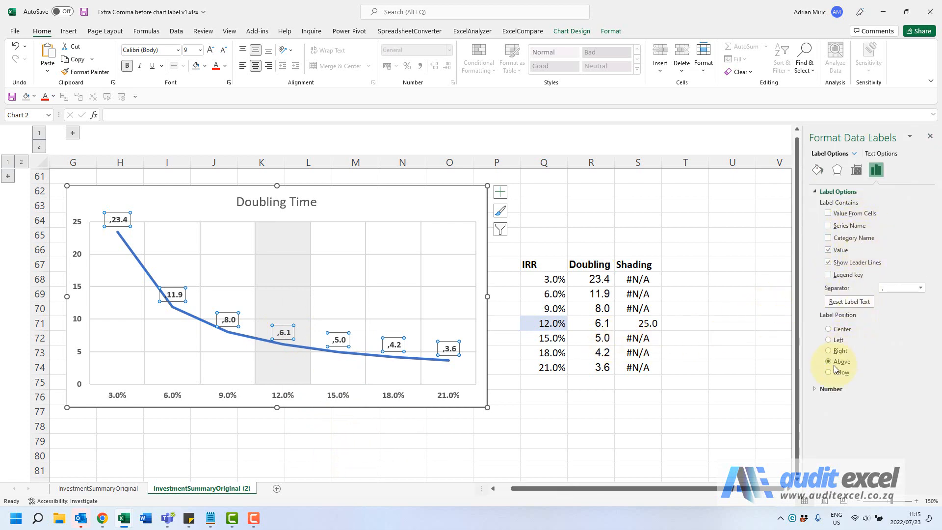
{"action": "left_click", "coordinate": [831, 388]}
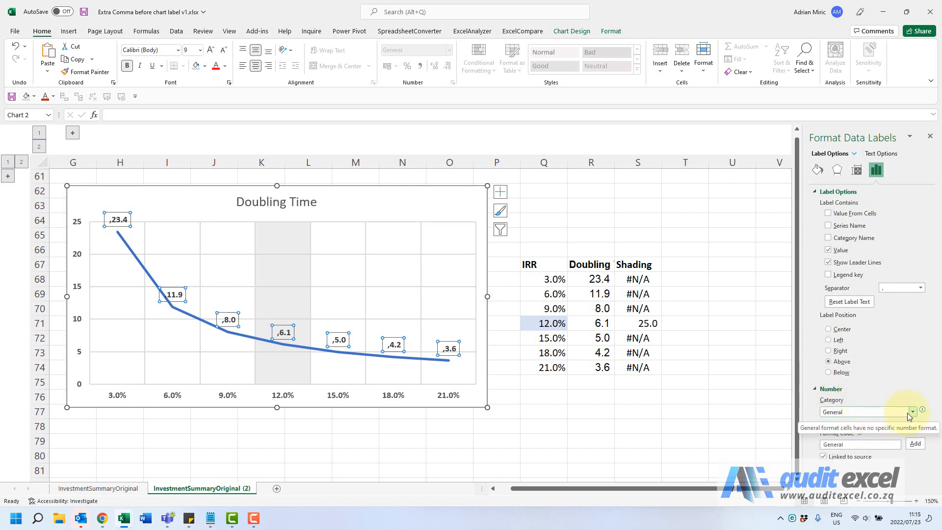
Step: Format the data labels as Number category with 1 decimal place
{"action": "left_click", "coordinate": [911, 411]}
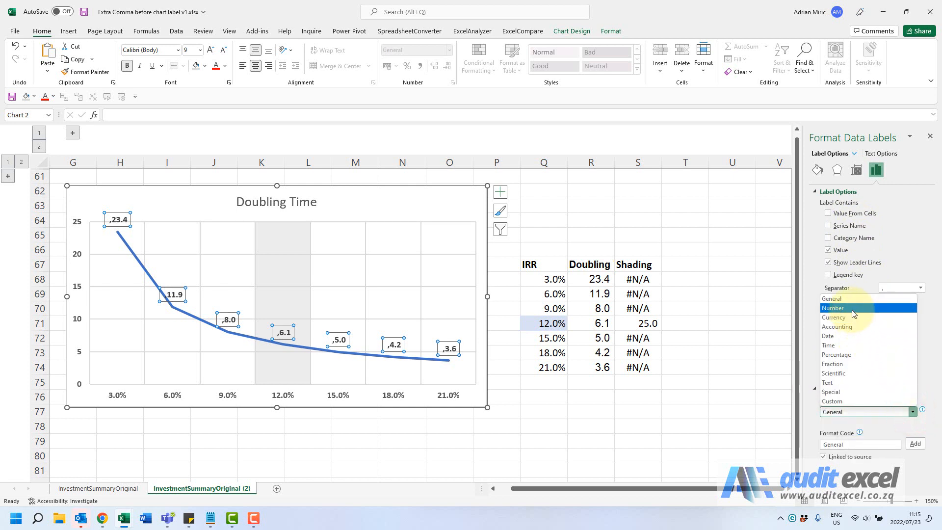
{"action": "left_click", "coordinate": [833, 307]}
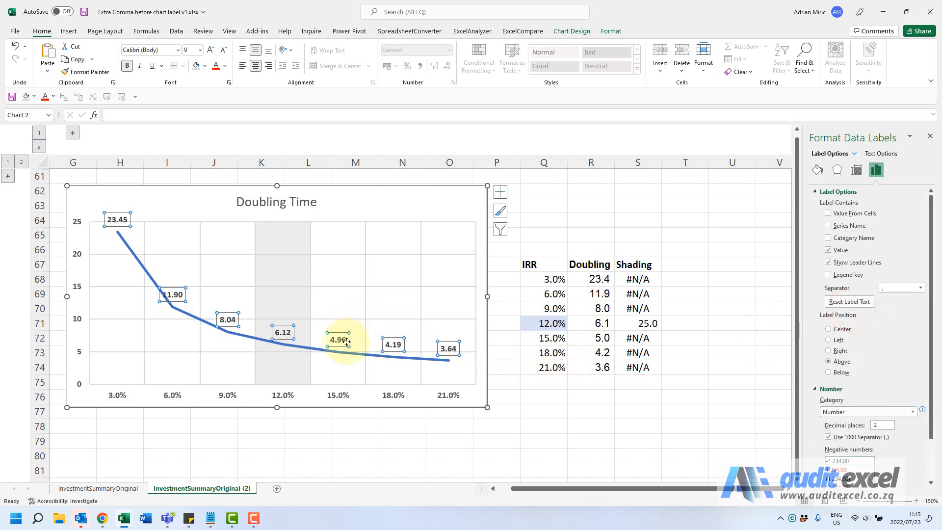
{"action": "left_click", "coordinate": [881, 425]}
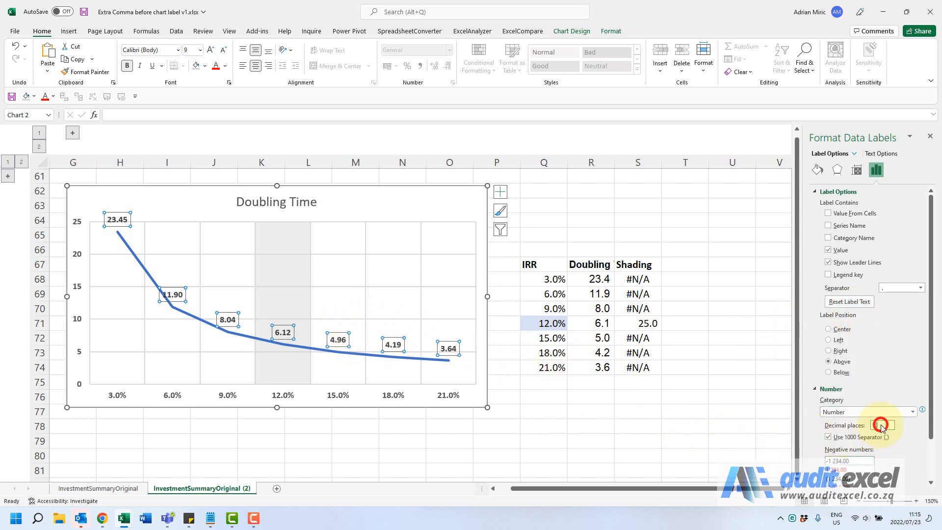
{"action": "left_click", "coordinate": [890, 425]}
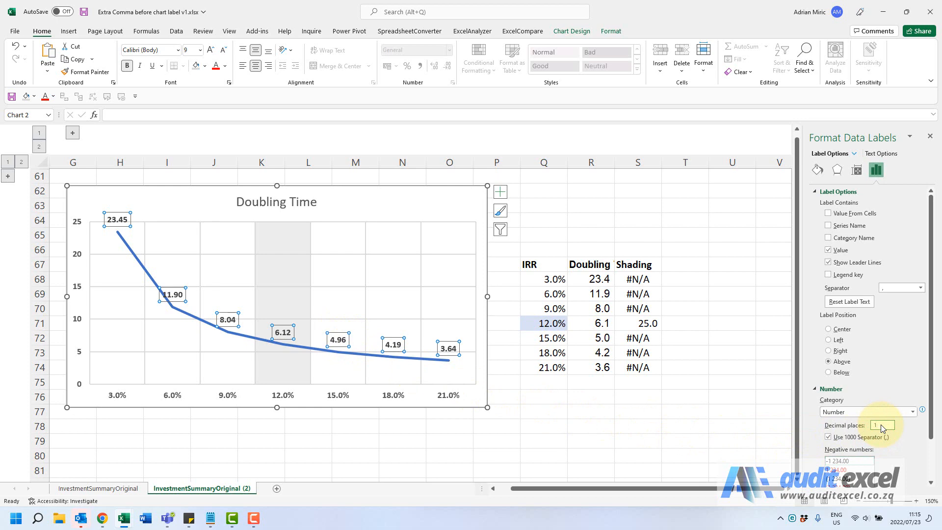
{"action": "left_click", "coordinate": [893, 425]}
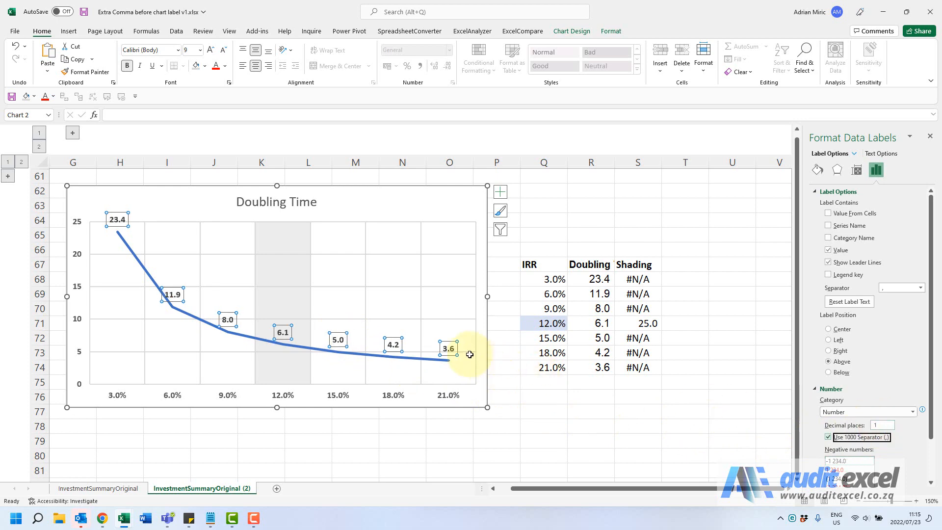